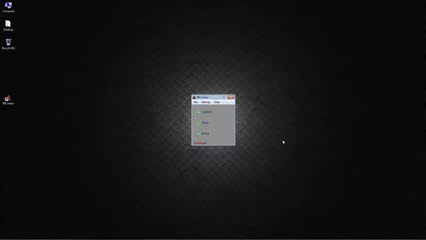
mouse_move(277, 128)
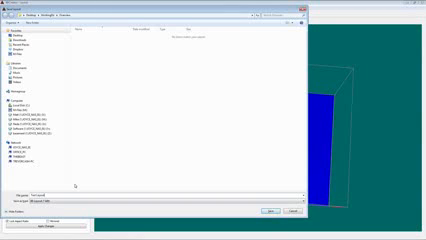
click(390, 205)
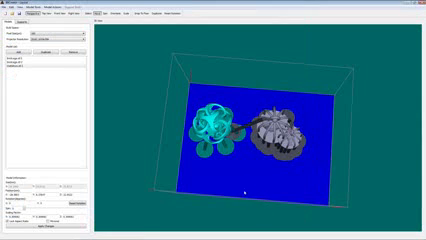